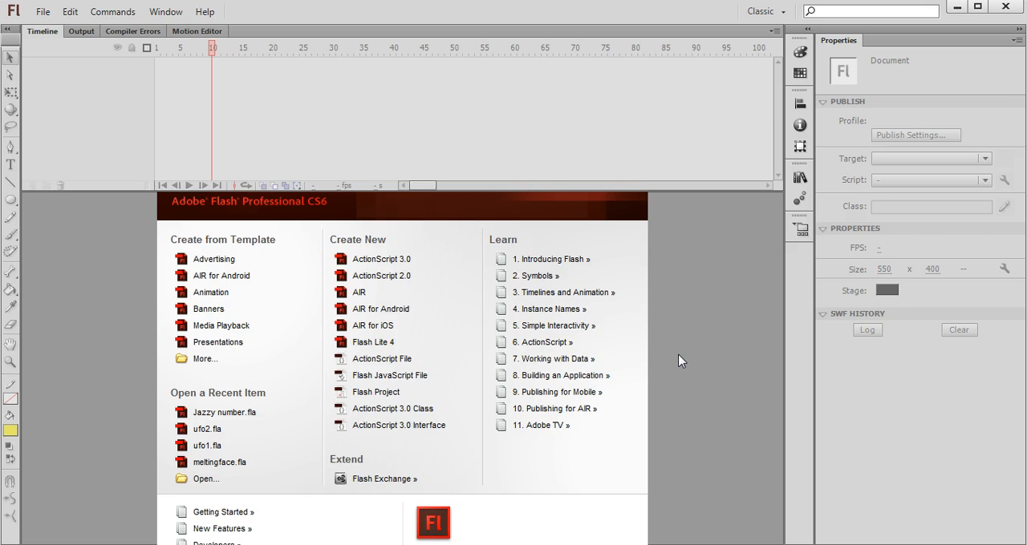
pyautogui.moveTo(648, 351)
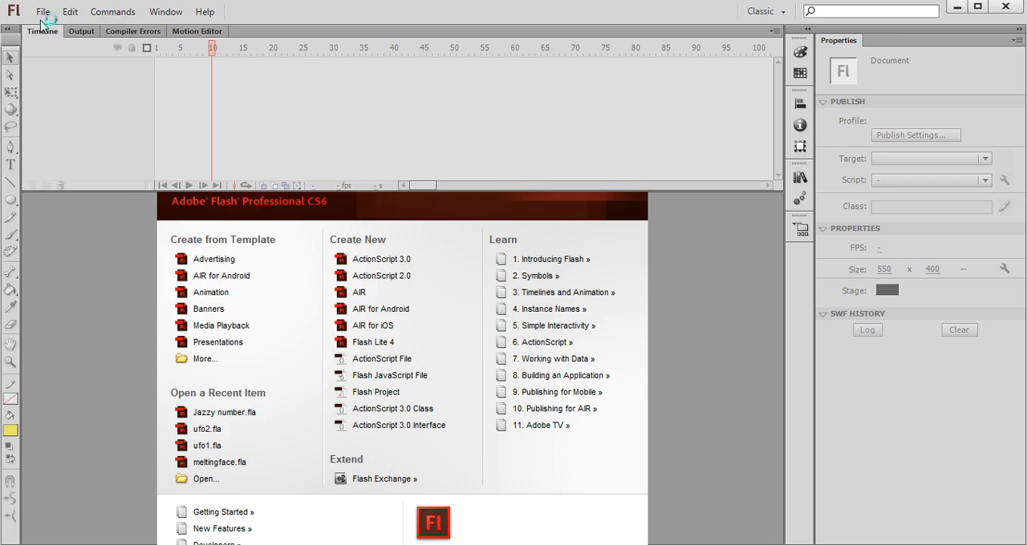
# - Open the recently used Jazzy number document from File > Open Recent
pyautogui.click(42, 11)
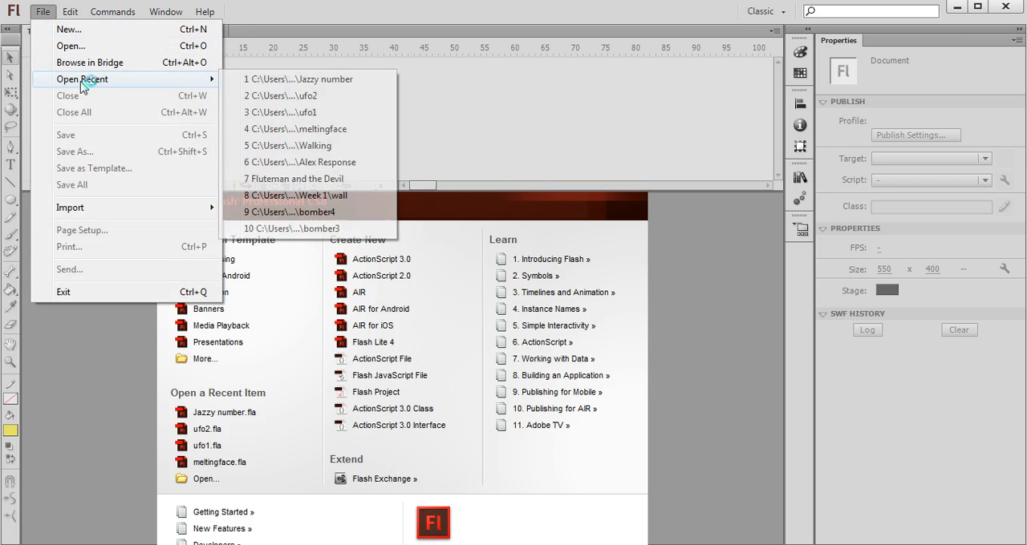
pyautogui.click(70, 45)
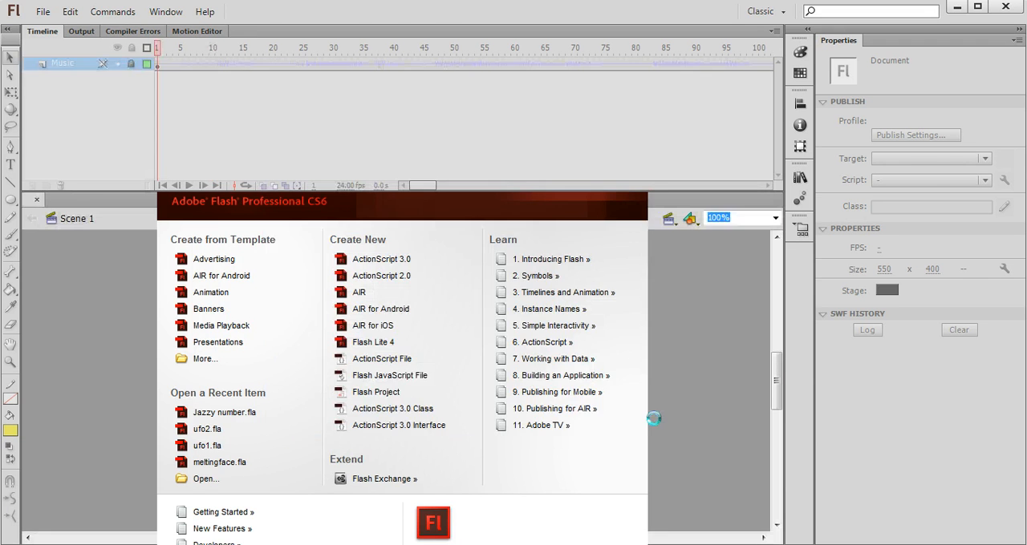
# - Lock the Music layer and add a new Layer 1 above it
pyautogui.click(224, 410)
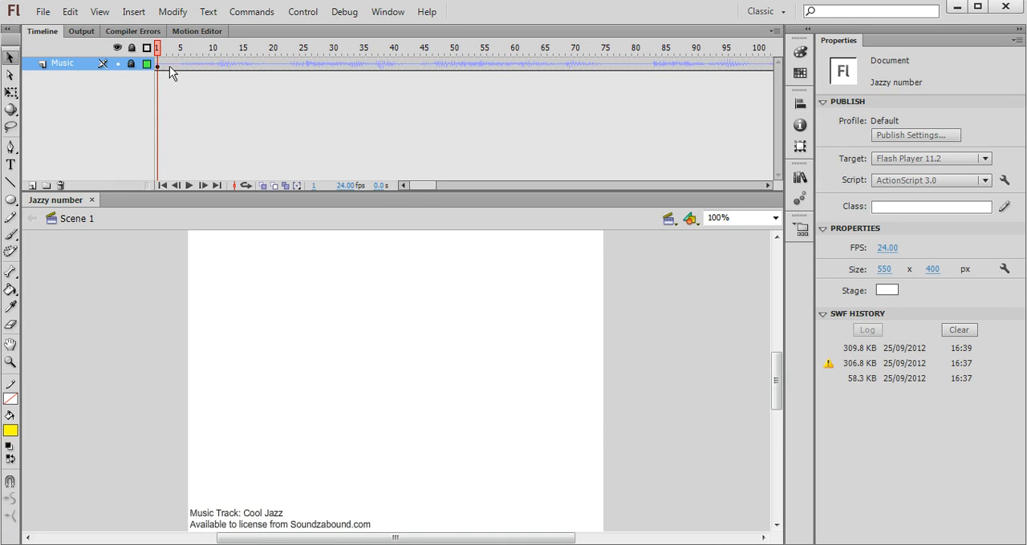
pyautogui.moveTo(535, 75)
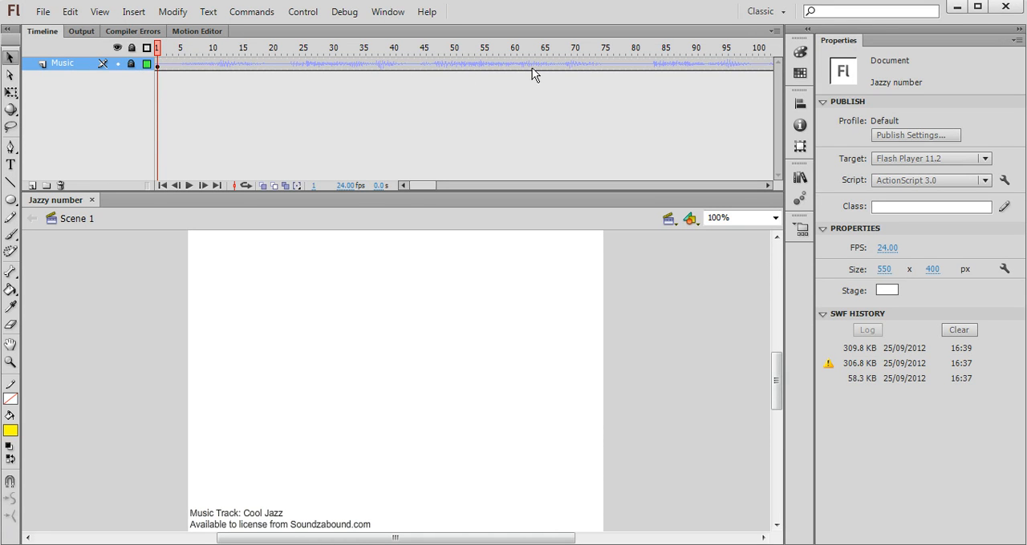
pyautogui.moveTo(302, 71)
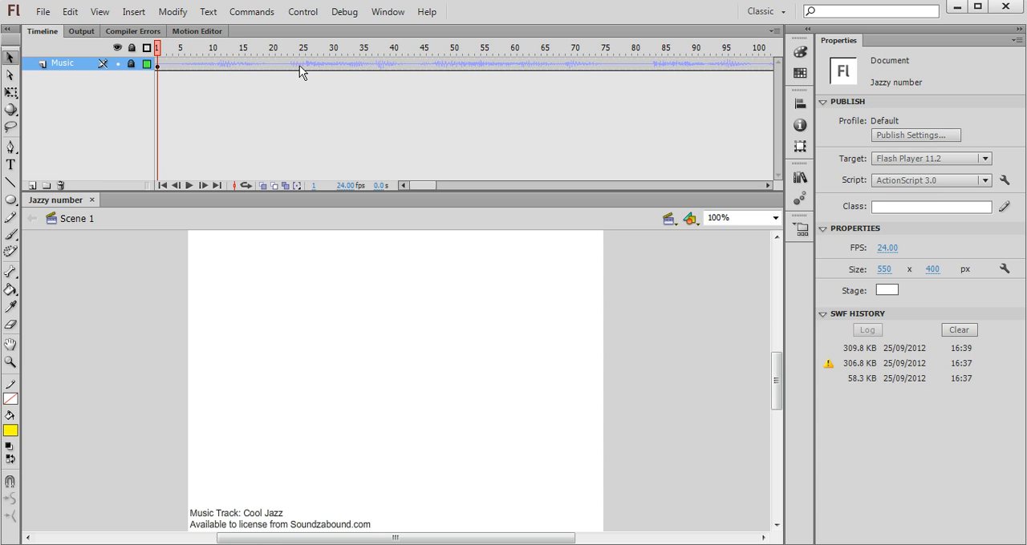
pyautogui.moveTo(616, 67)
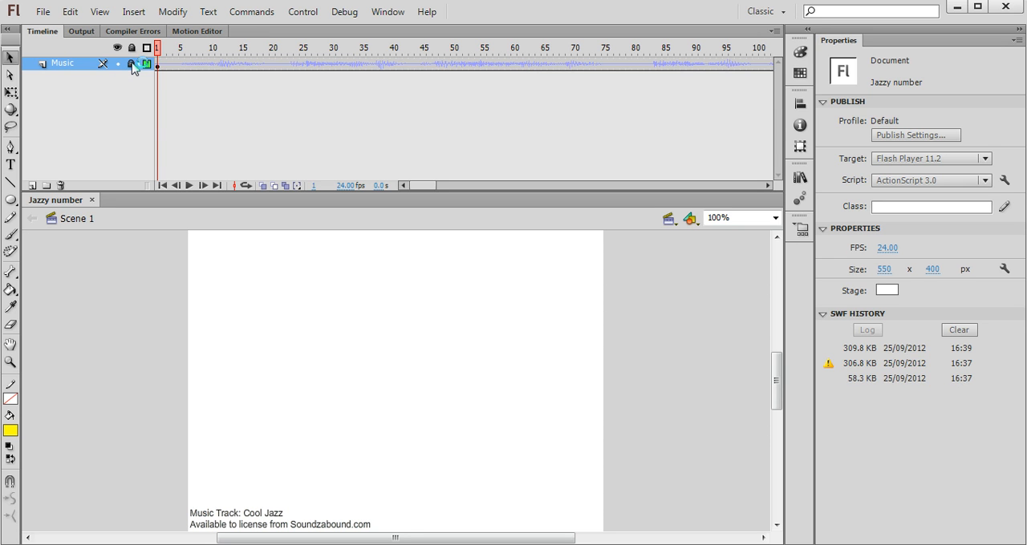
pyautogui.click(132, 64)
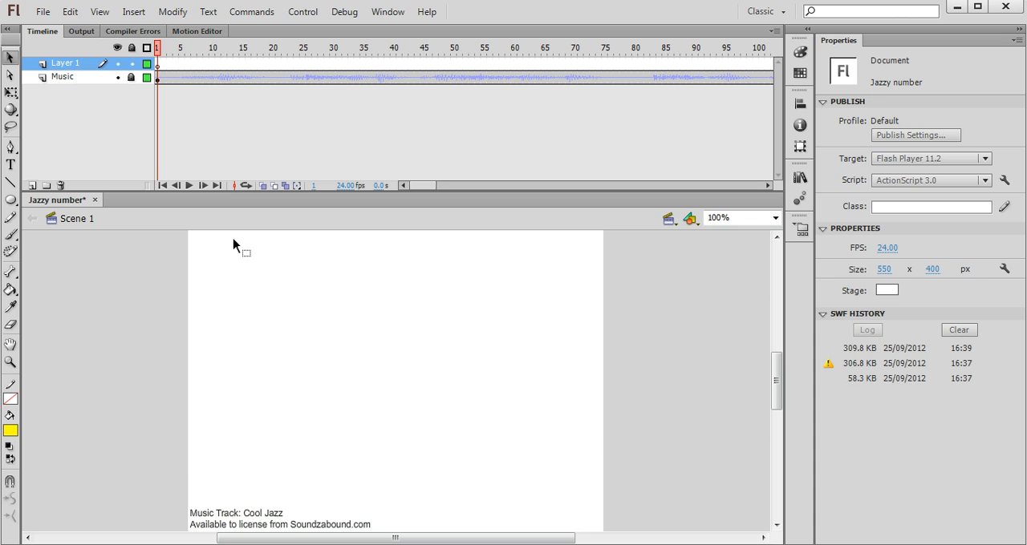
# - Import catparts.psd to the stage with its head, arm2, arm1 and guitar layers as Flash layers
pyautogui.click(43, 11)
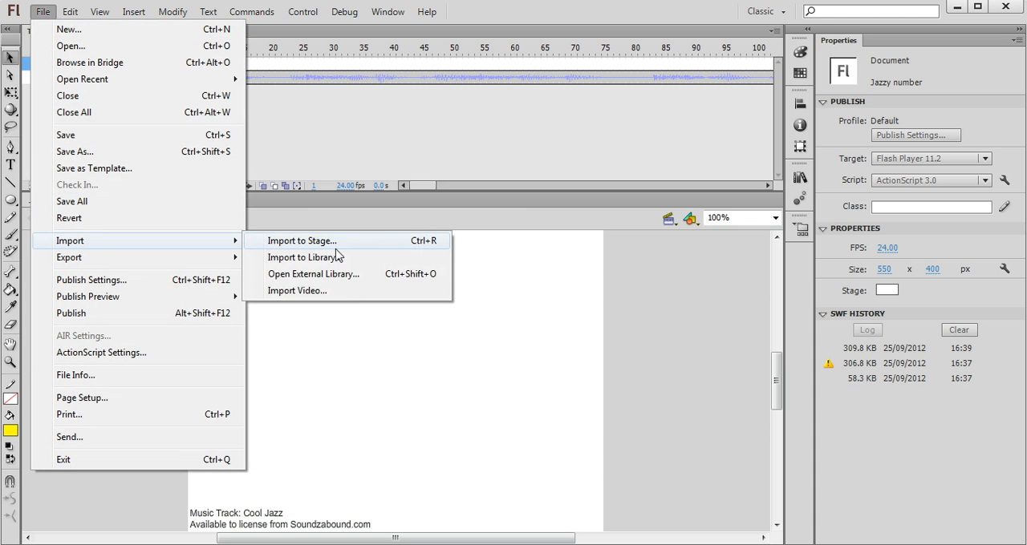
pyautogui.click(301, 241)
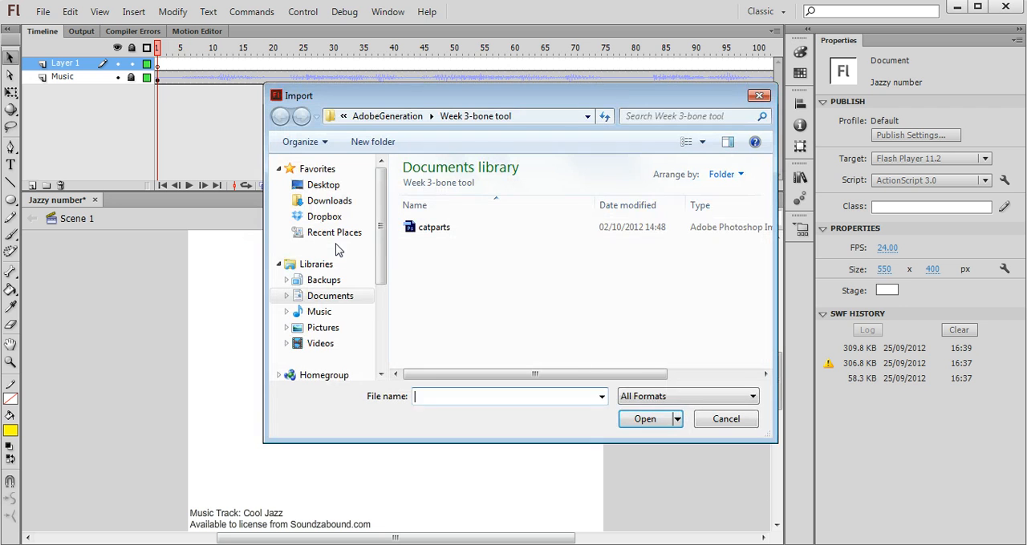
pyautogui.click(433, 228)
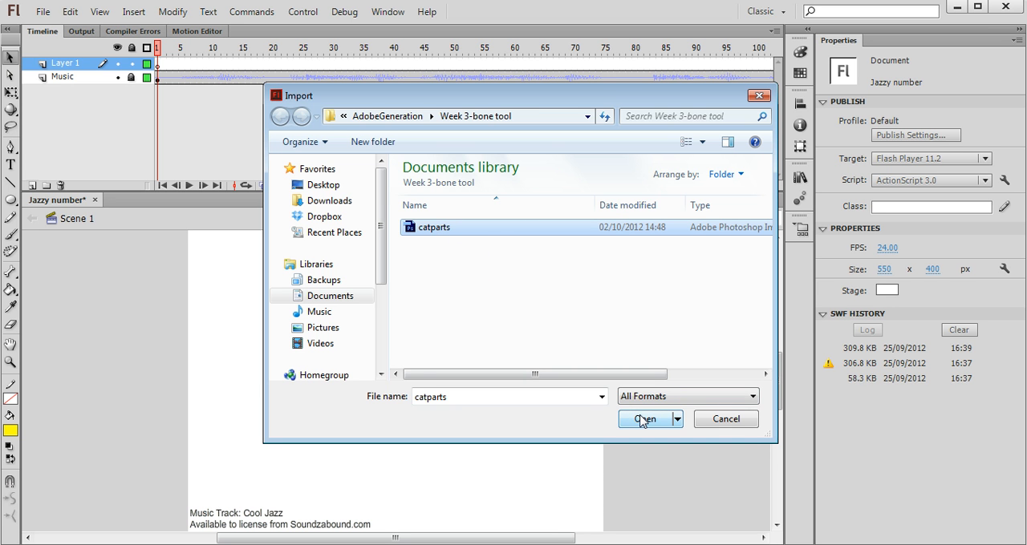
pyautogui.click(645, 419)
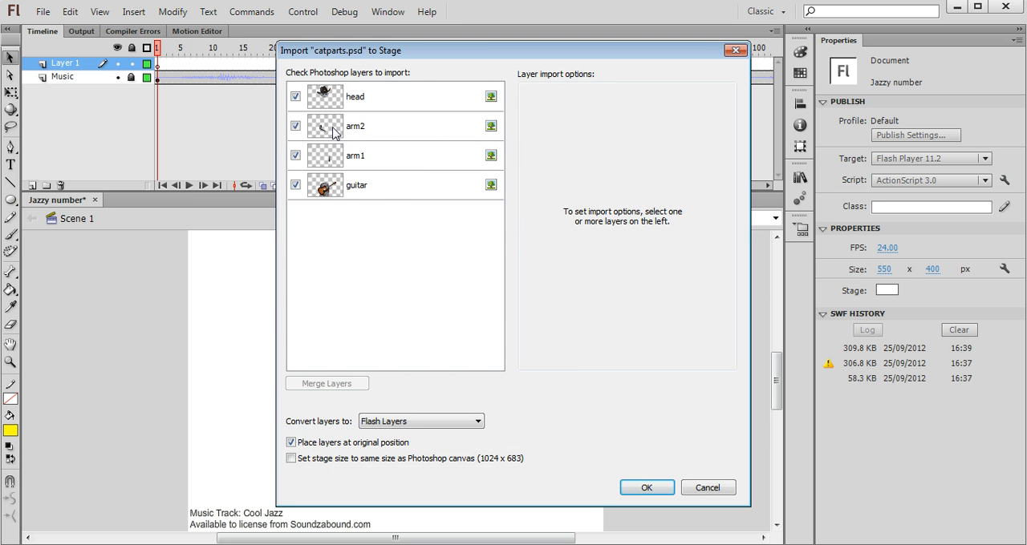
pyautogui.moveTo(355, 193)
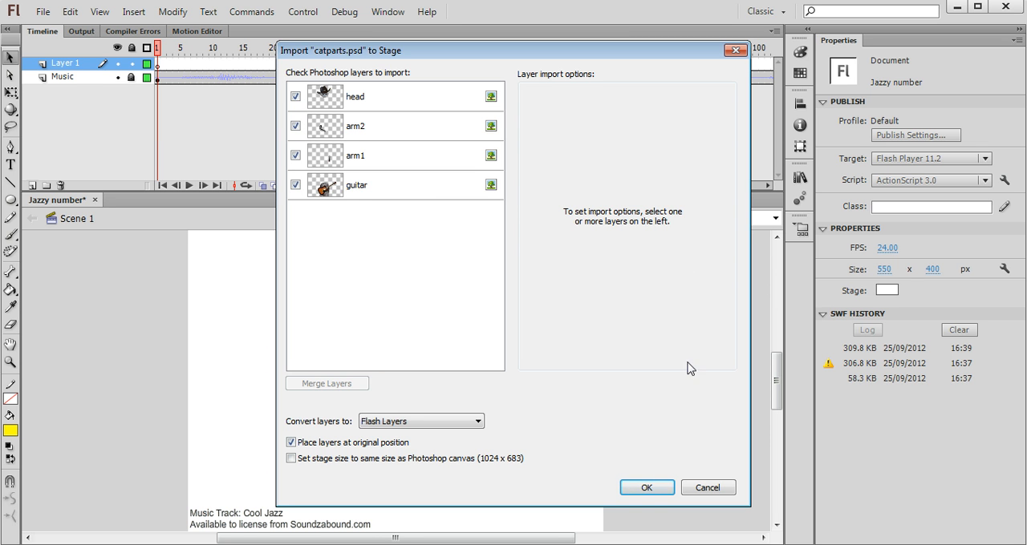
pyautogui.click(646, 488)
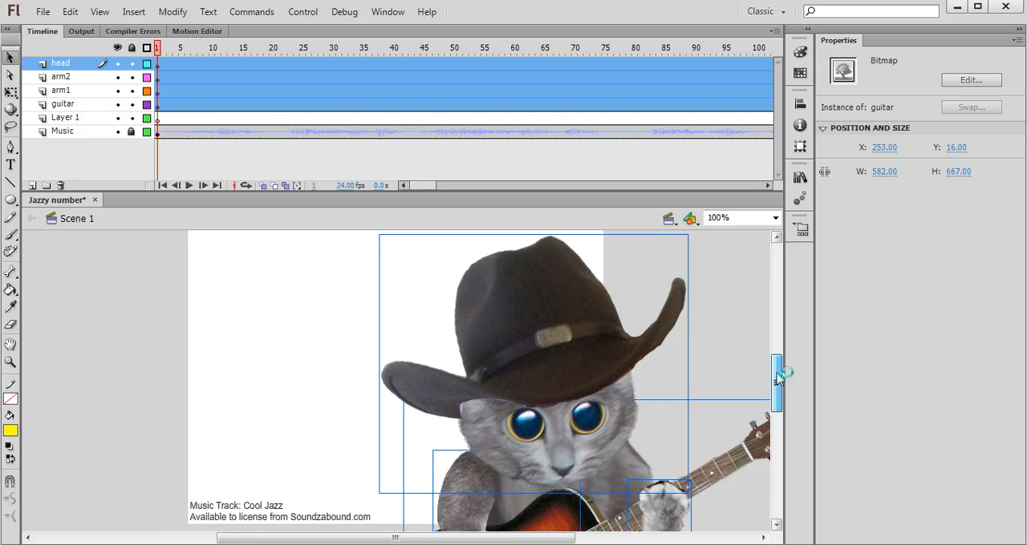
# - Scale the imported cat artwork down so it fits within the stage
pyautogui.scroll(-3)
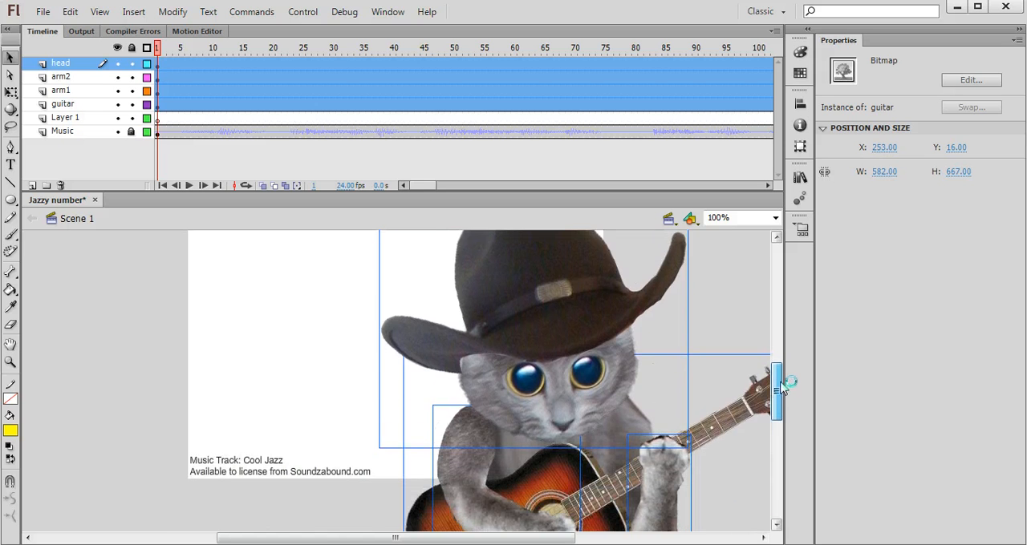
pyautogui.moveTo(778, 388); pyautogui.dragTo(778, 365)
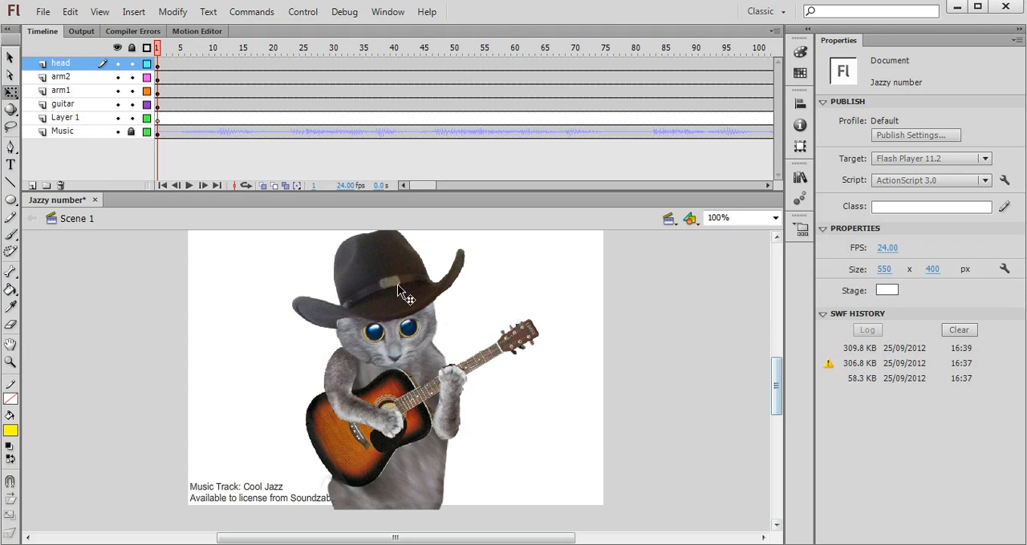
pyautogui.click(403, 289)
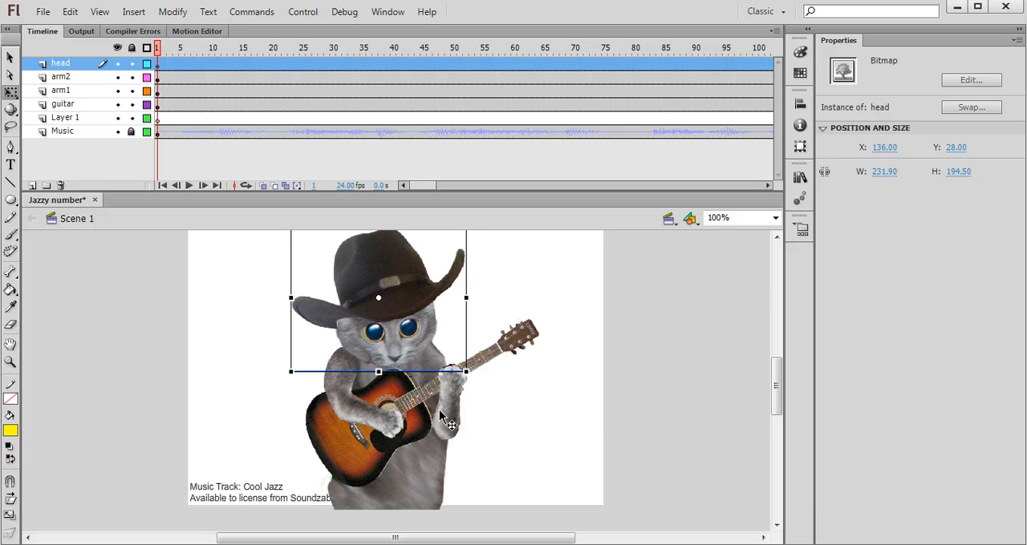
pyautogui.moveTo(391, 295)
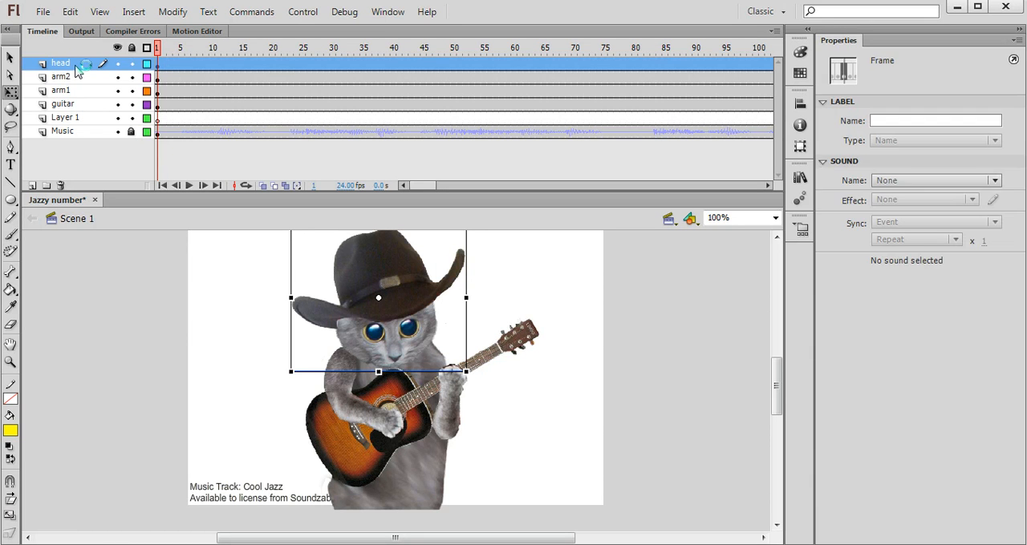
pyautogui.click(61, 90)
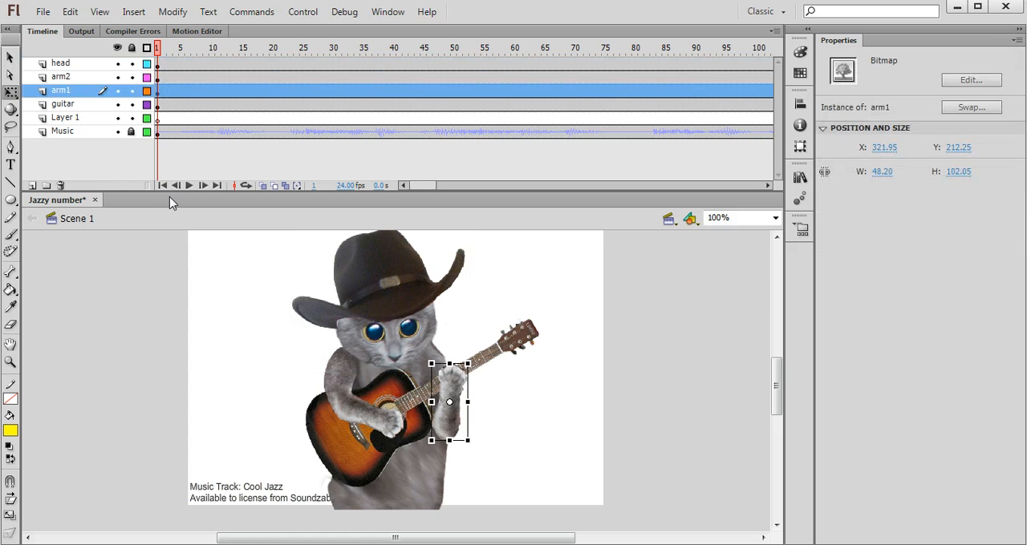
pyautogui.click(61, 65)
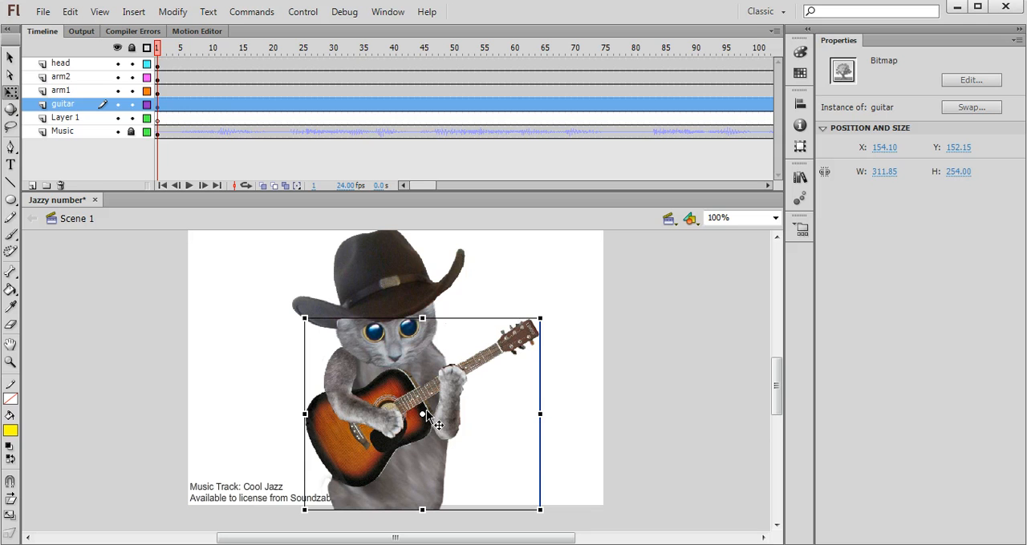
pyautogui.moveTo(489, 334)
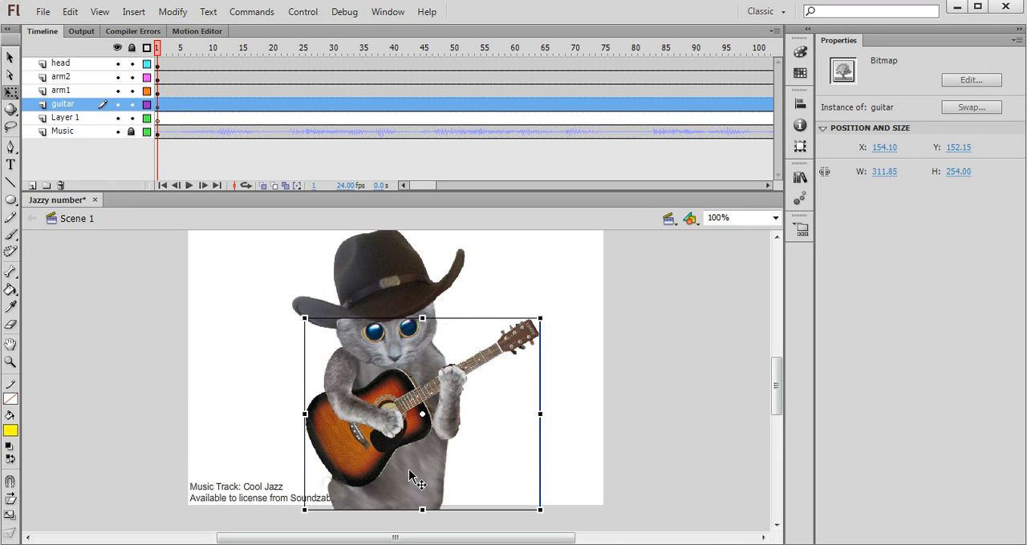
pyautogui.moveTo(173, 16)
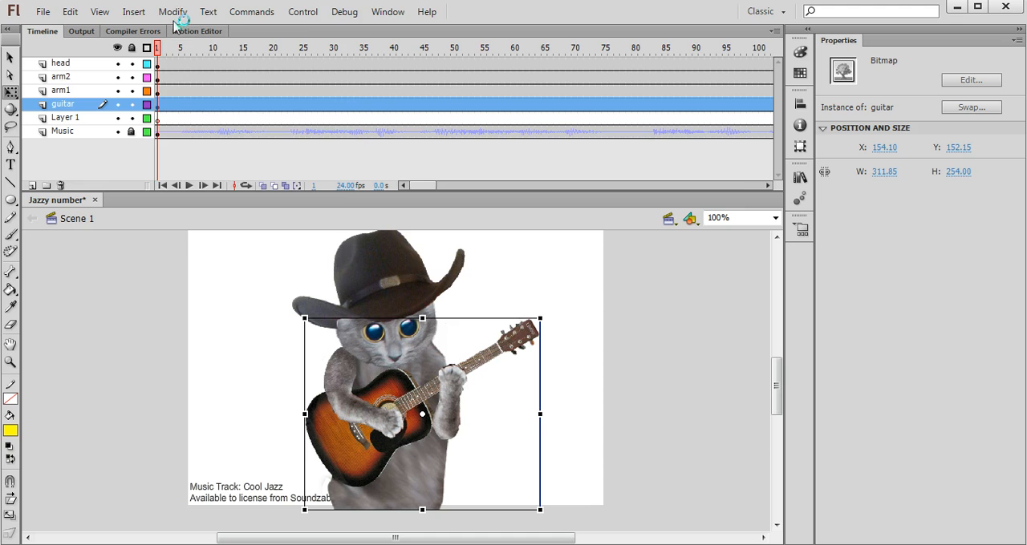
# - Convert the guitar image into a movie clip symbol named body
pyautogui.click(174, 11)
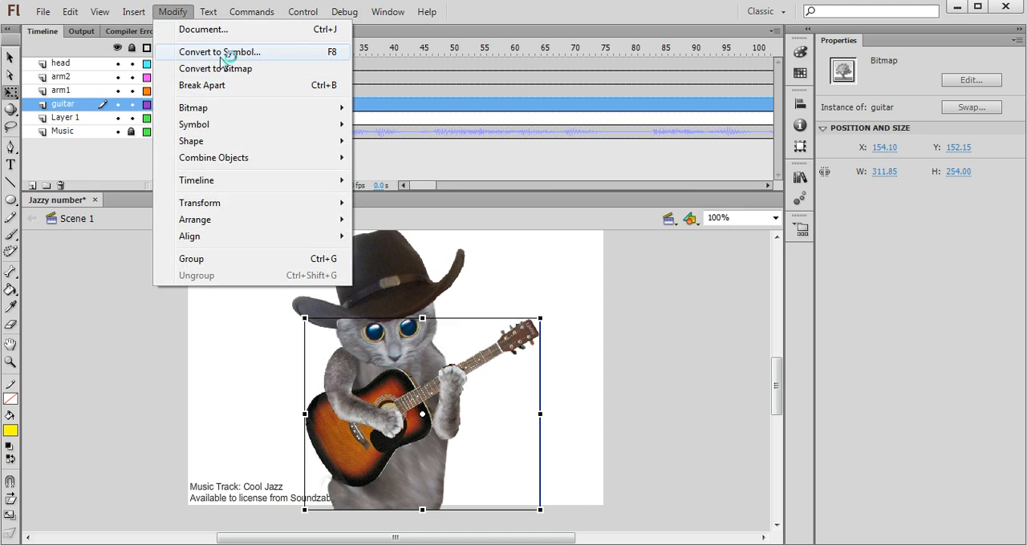
pyautogui.click(220, 52)
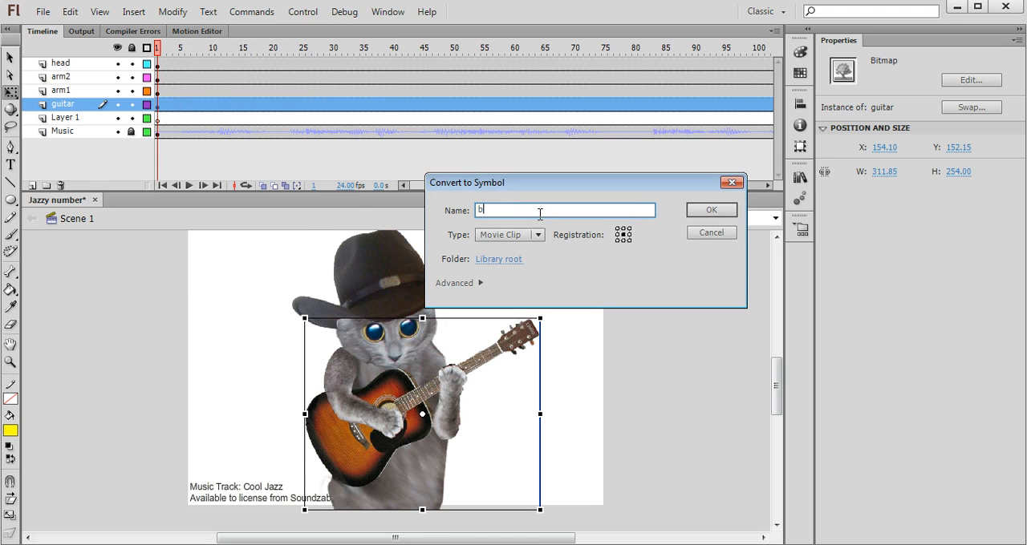
pyautogui.write('ody')
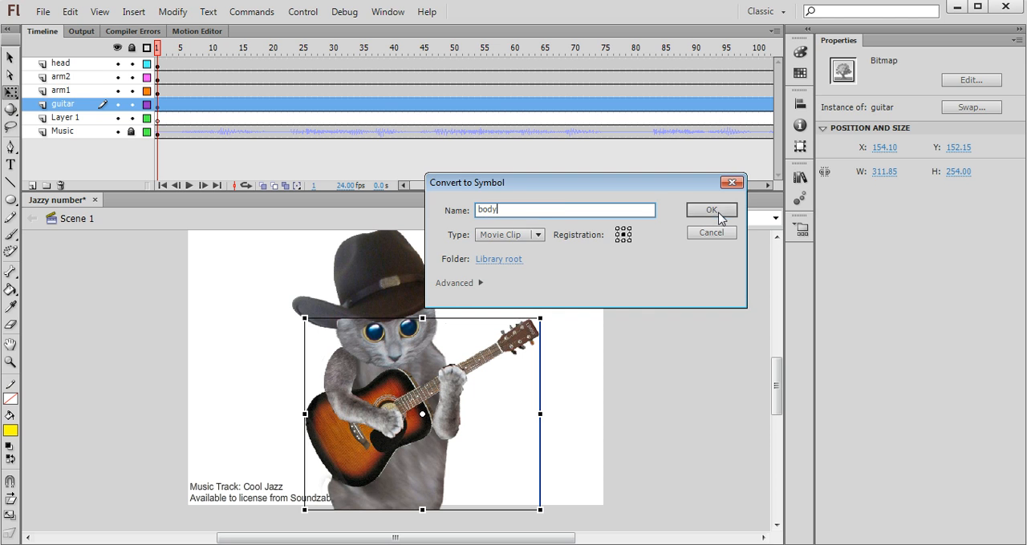
pyautogui.click(709, 209)
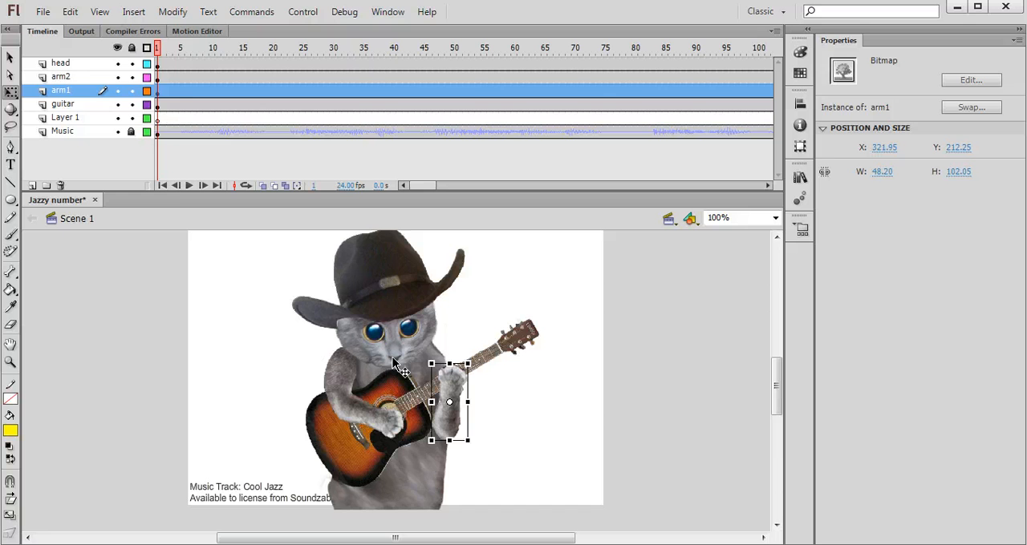
# - Convert the arm1 image into a movie clip symbol named rarm
pyautogui.click(172, 11)
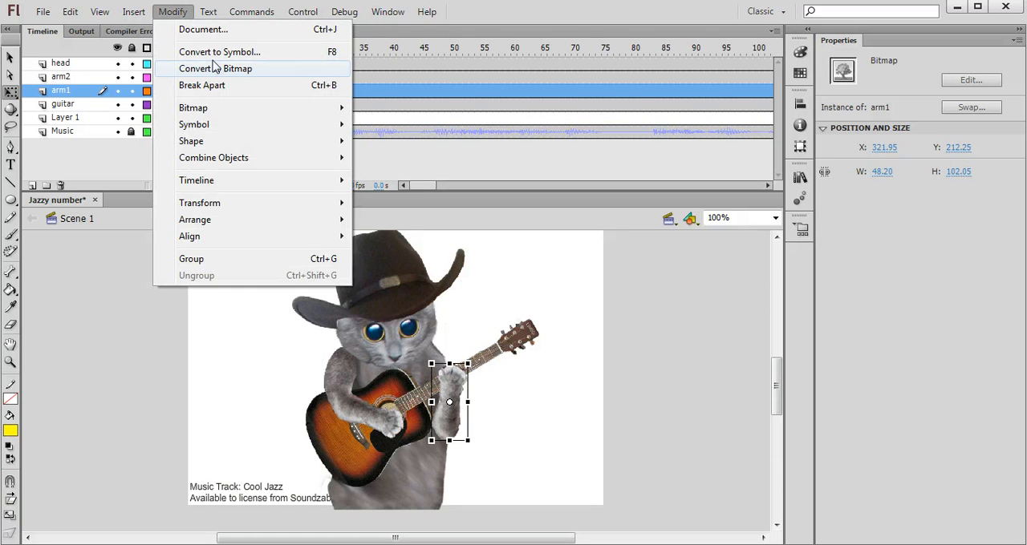
pyautogui.click(219, 52)
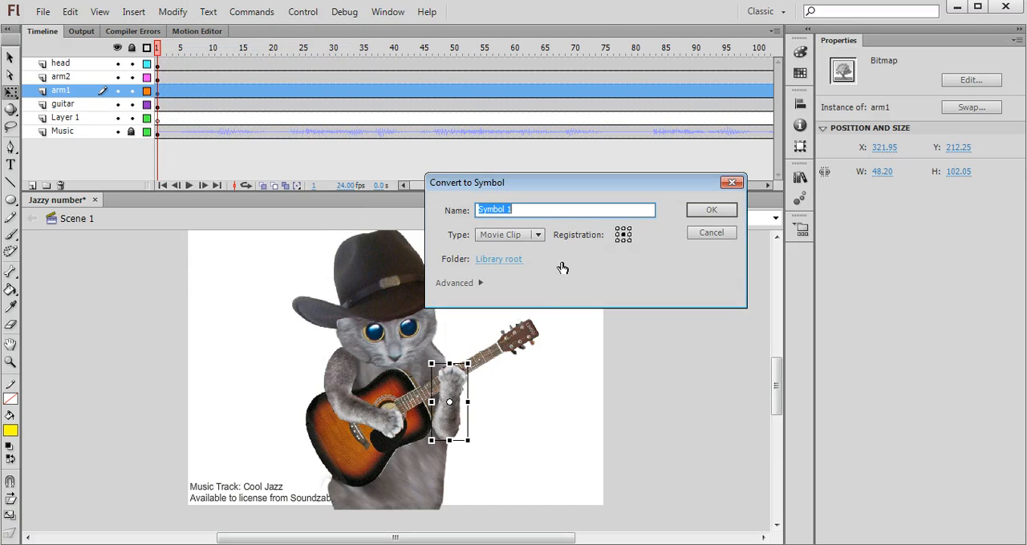
pyautogui.write('rar')
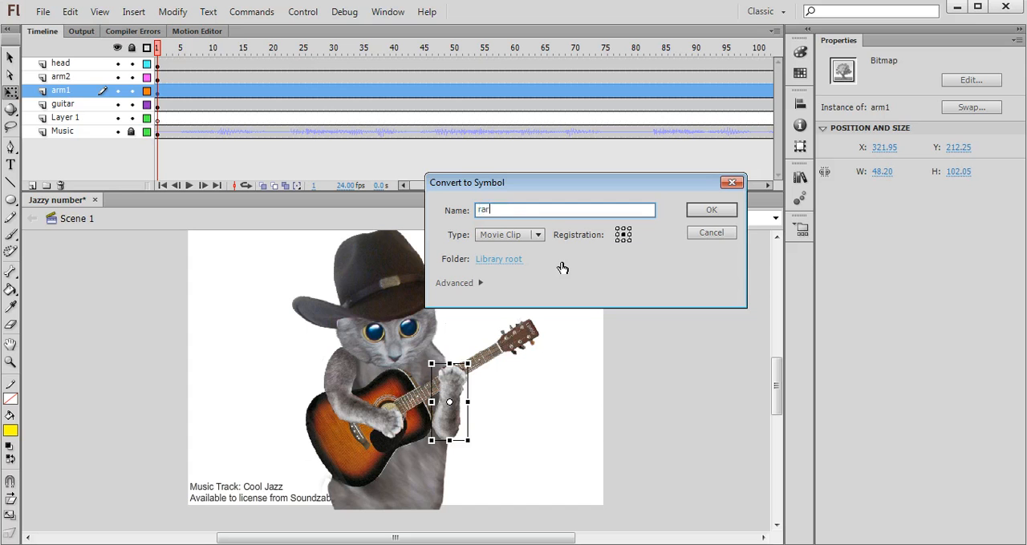
pyautogui.click(709, 209)
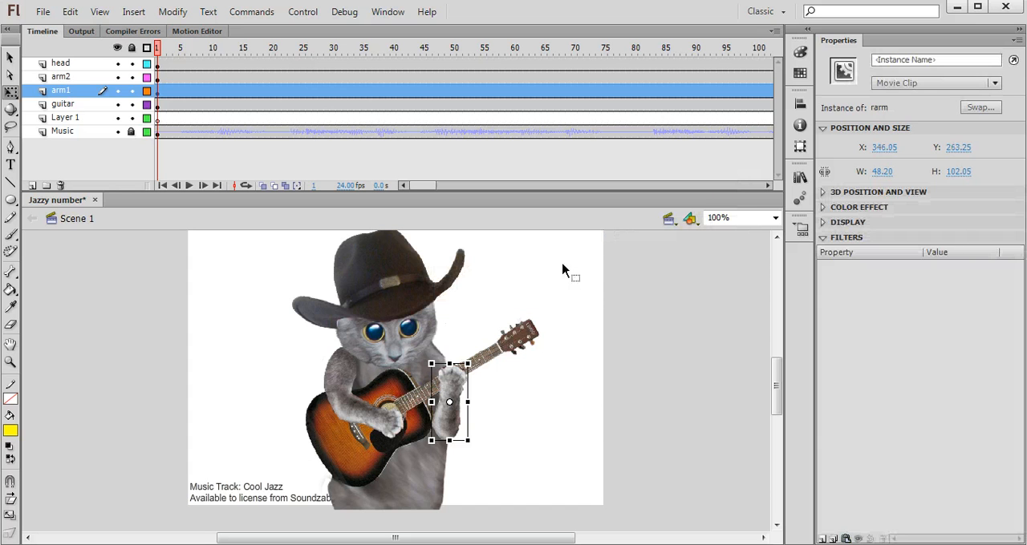
# - Convert the arm2 image into a movie clip symbol named larm
pyautogui.click(61, 77)
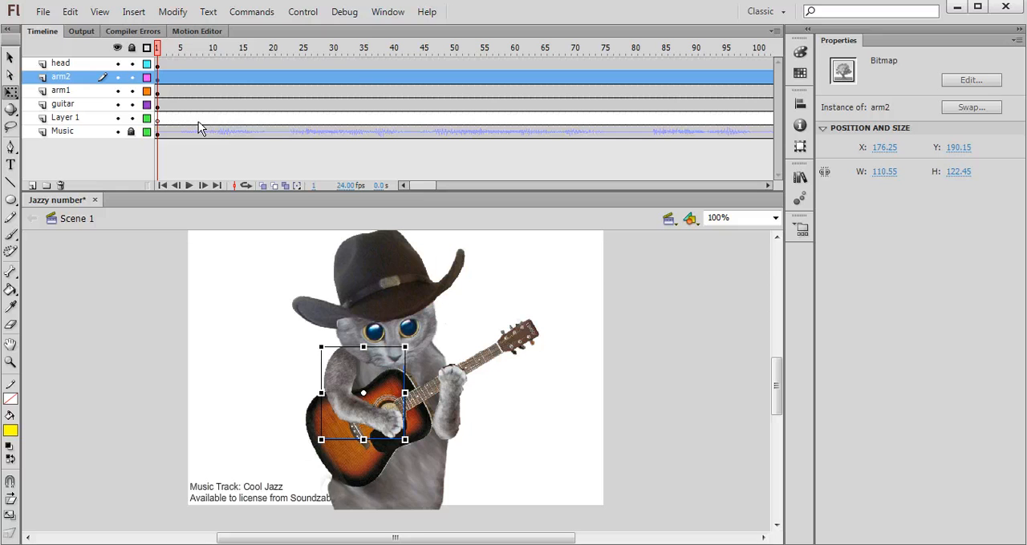
pyautogui.click(173, 12)
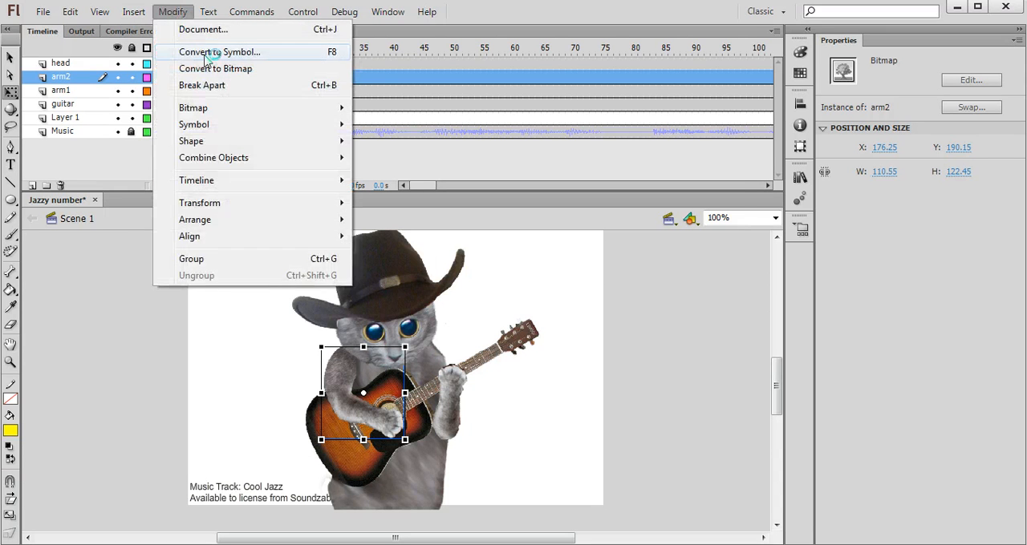
pyautogui.click(218, 52)
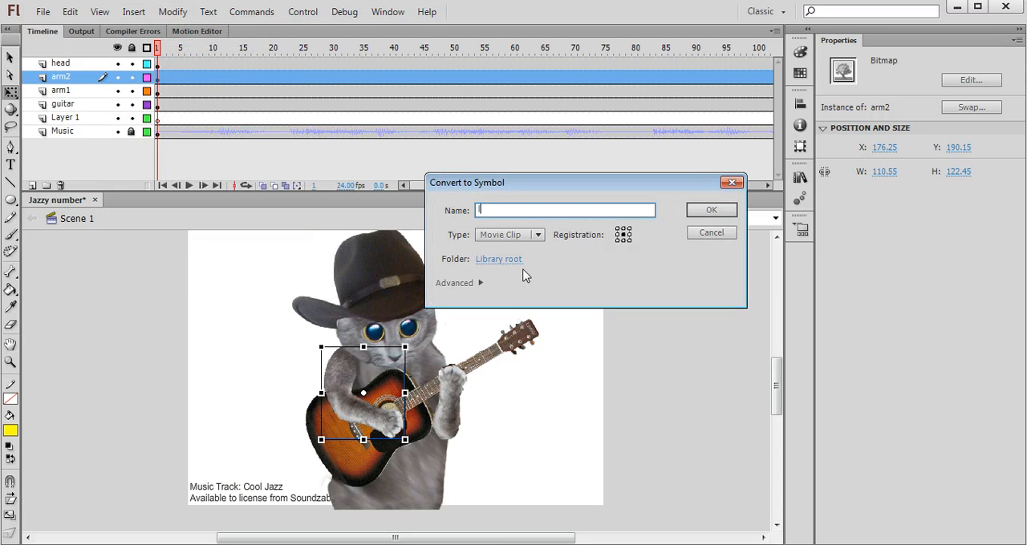
pyautogui.click(710, 208)
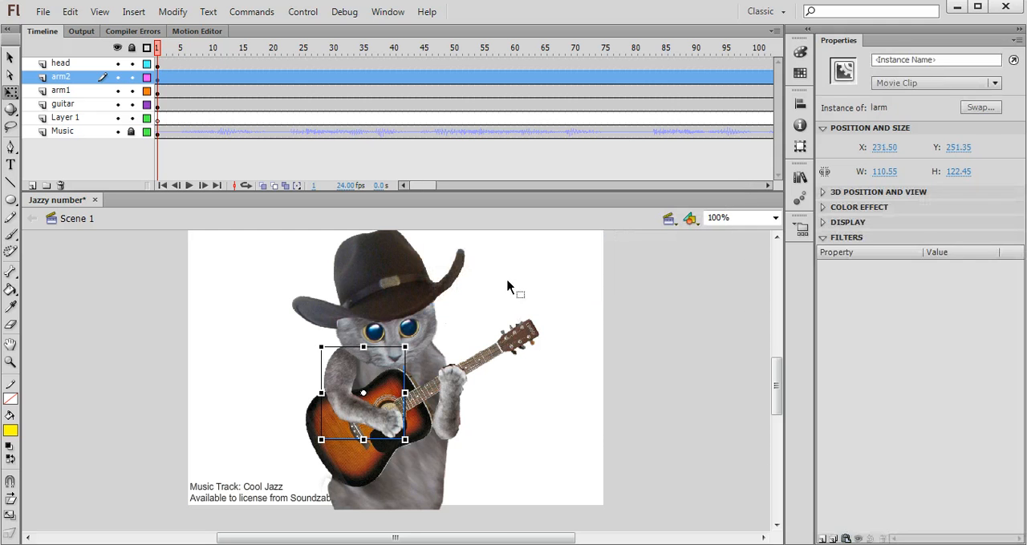
pyautogui.click(61, 62)
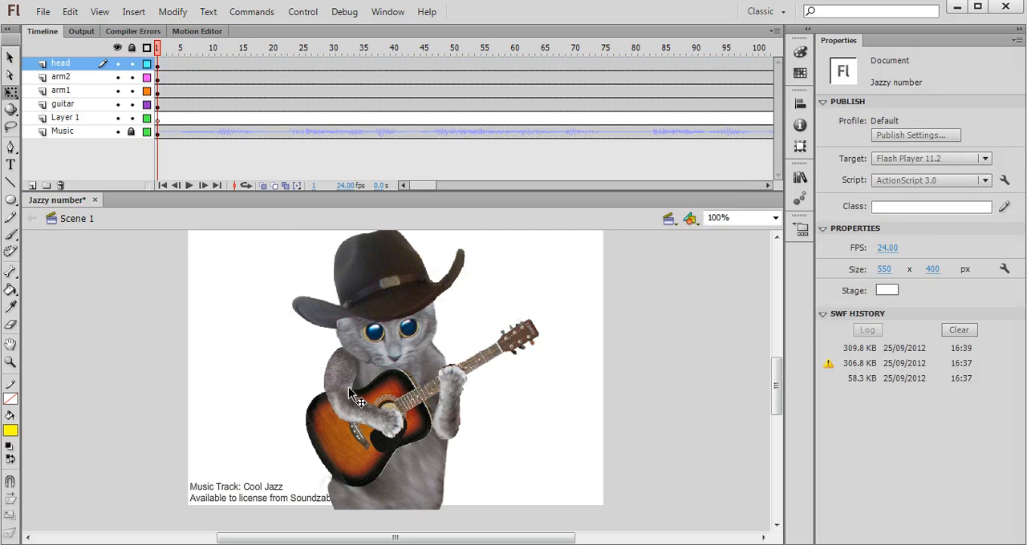
# - Drag bones from the body clip to the head and both arms, creating the armature layer
pyautogui.click(433, 401)
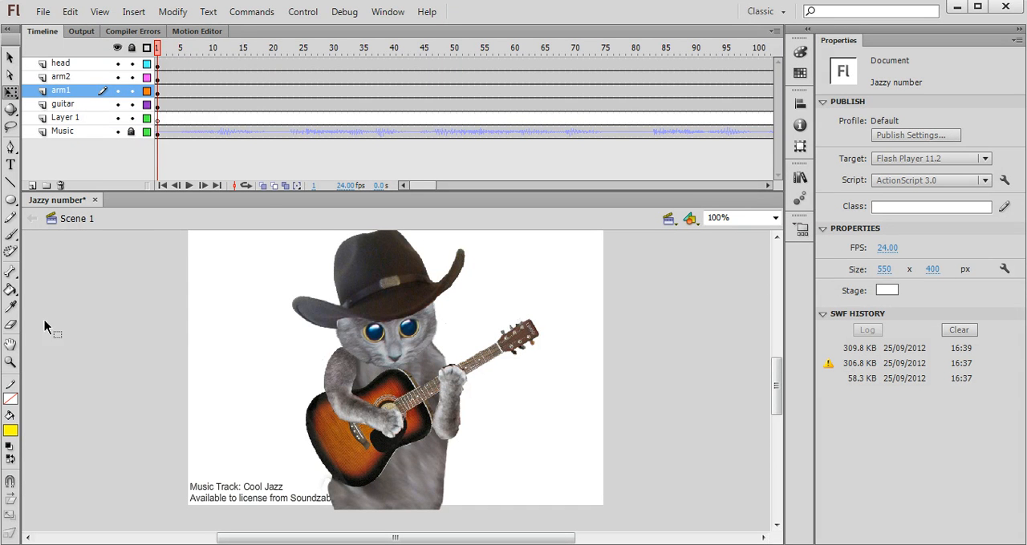
pyautogui.moveTo(12, 273)
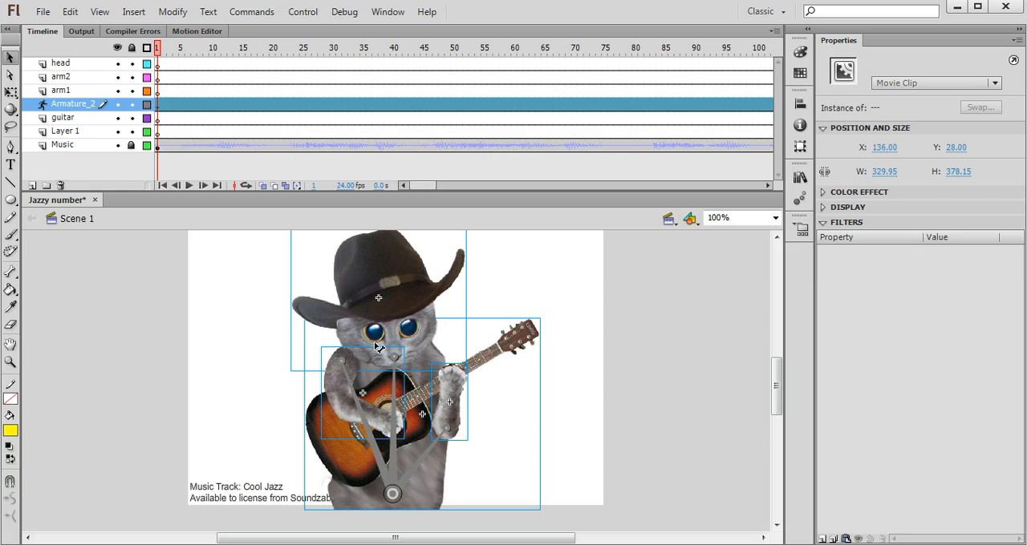
pyautogui.moveTo(352, 350)
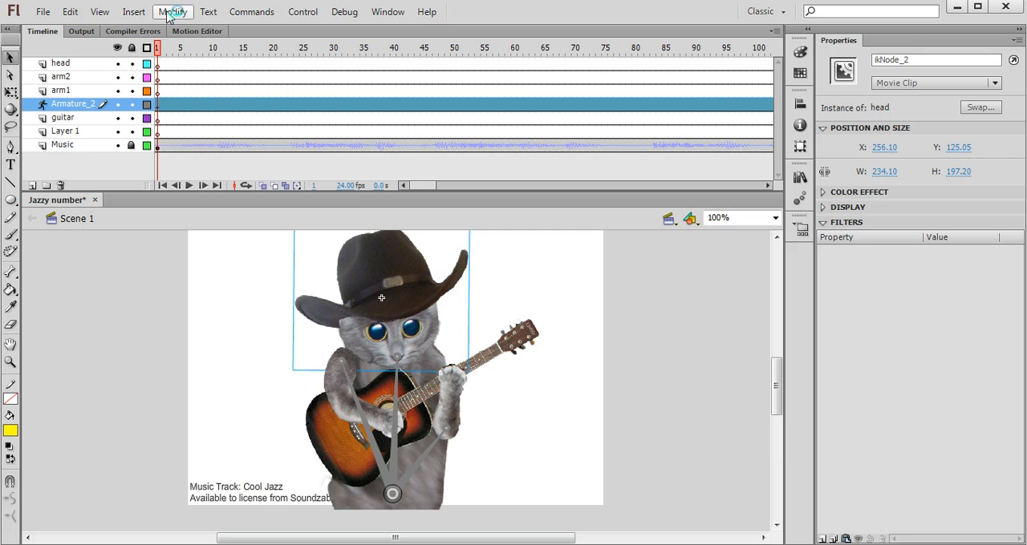
# - Send the head clip one step backward in the stacking order via Modify > Arrange
pyautogui.click(173, 12)
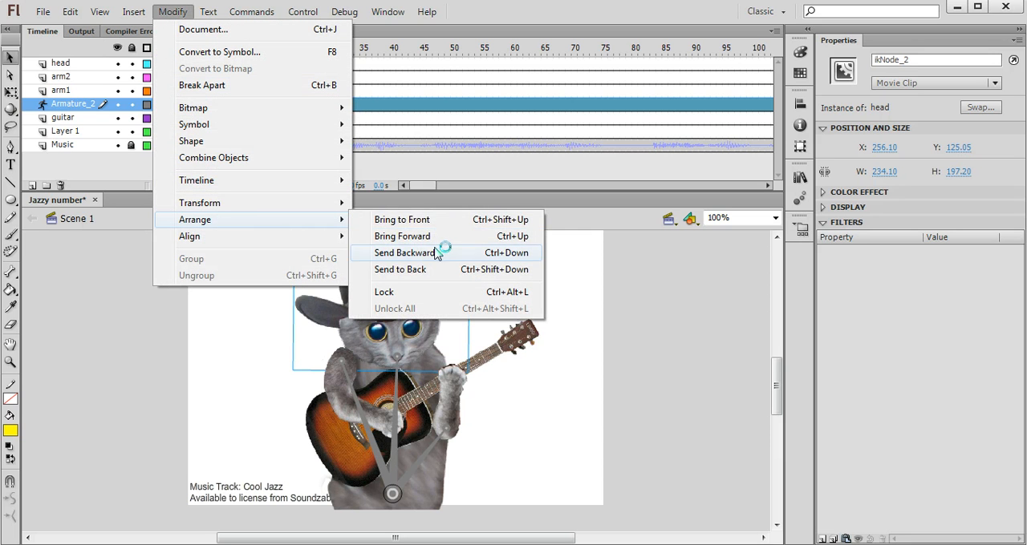
pyautogui.click(404, 253)
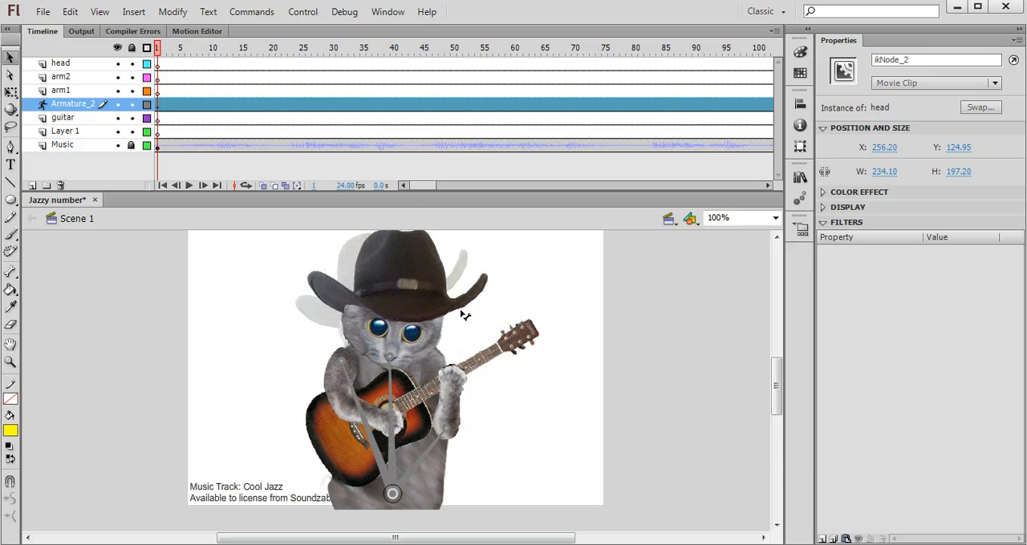
pyautogui.click(391, 297)
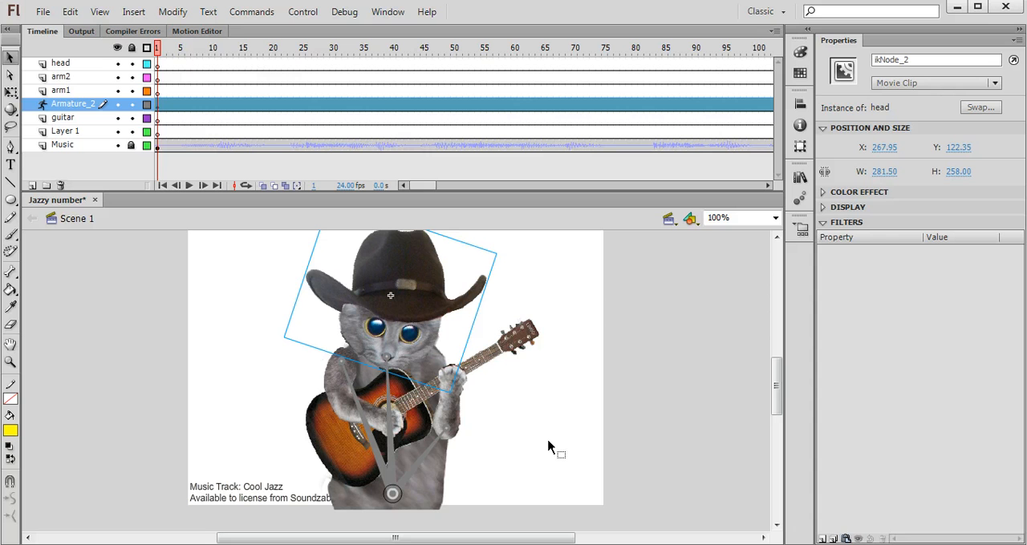
pyautogui.moveTo(449, 323)
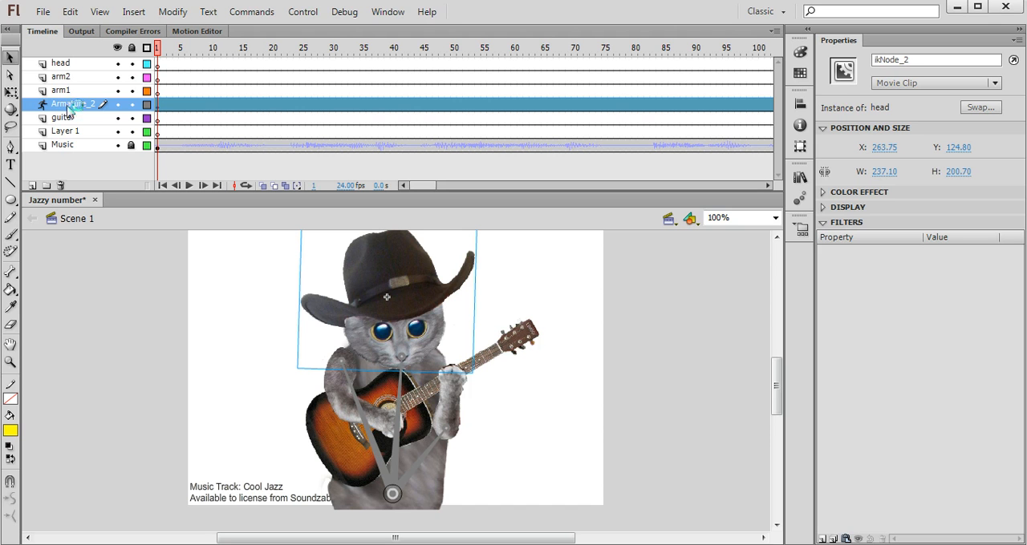
# - Select the armature layer so the empty part layers can be removed
pyautogui.click(72, 104)
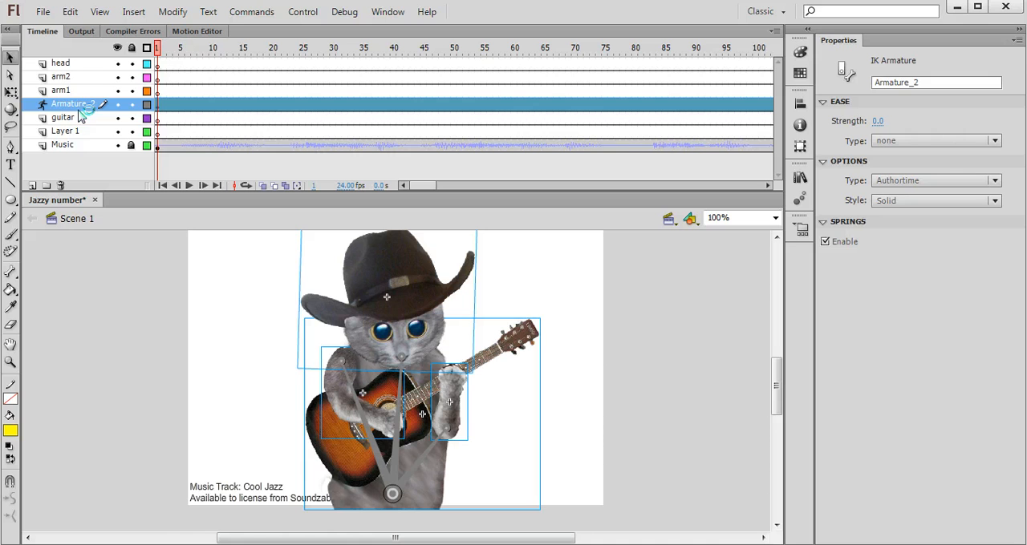
pyautogui.moveTo(68, 63)
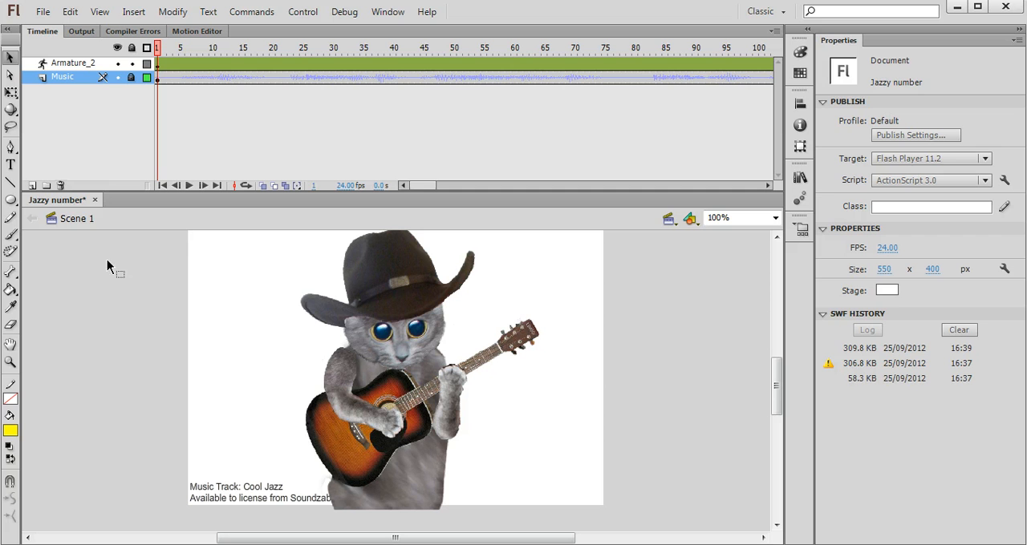
pyautogui.moveTo(109, 273)
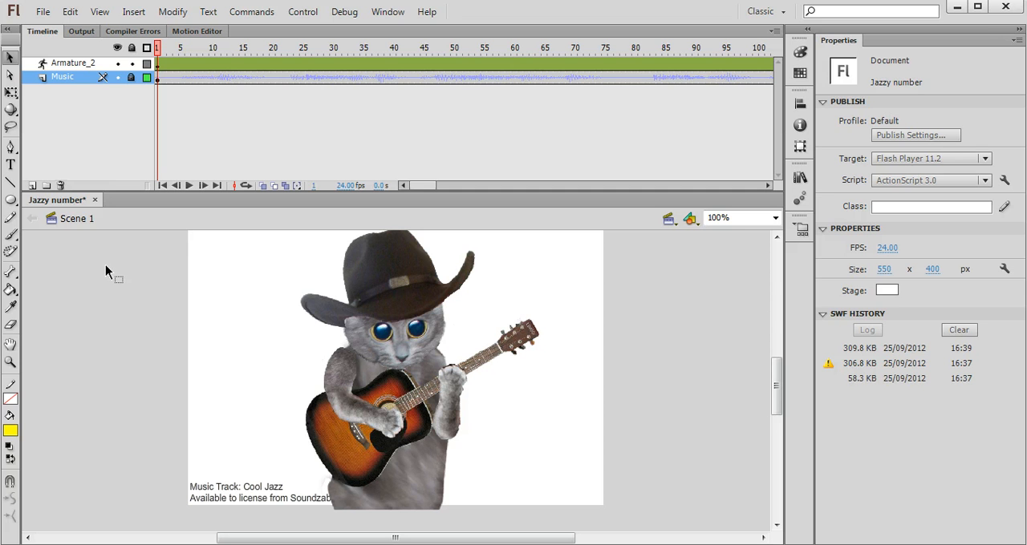
pyautogui.moveTo(131, 308)
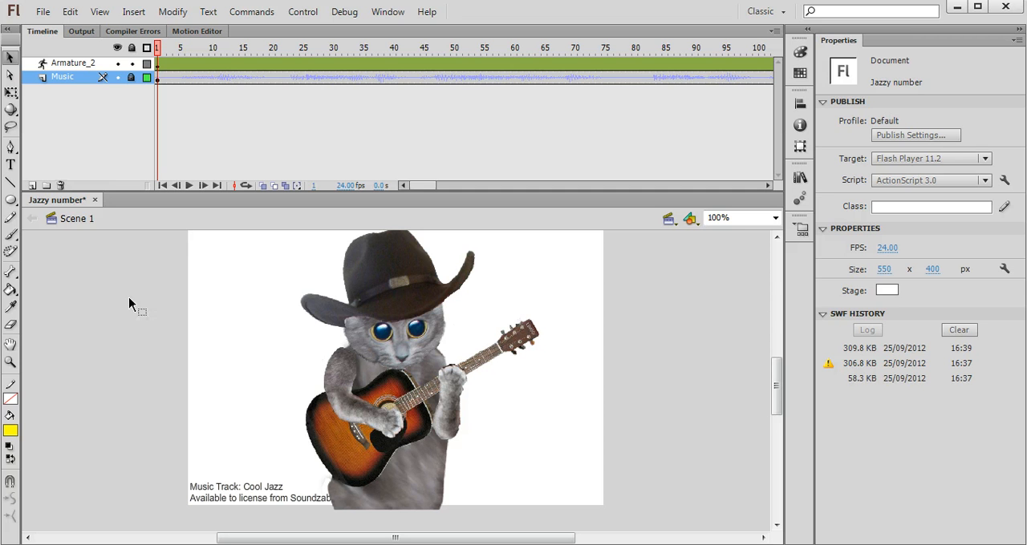